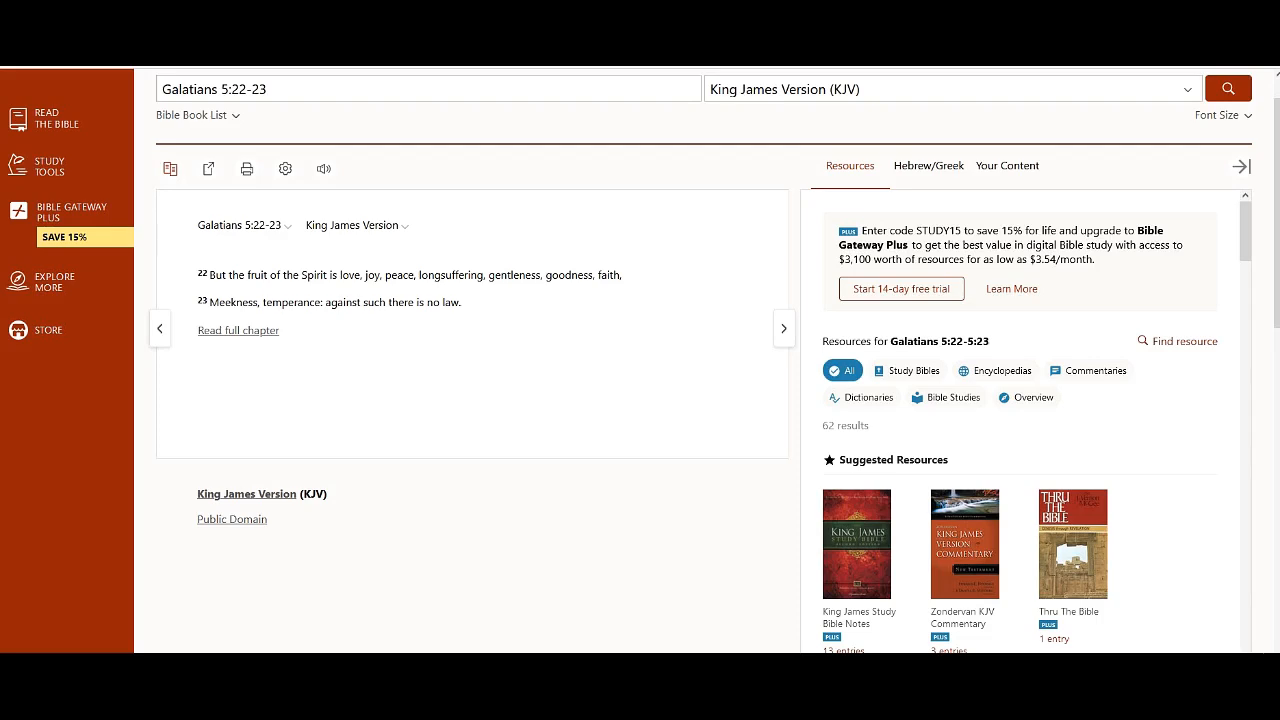
# - Select the words "love, joy, peace" in verse 22 of Galatians 5:22-23 KJV
pyautogui.moveTo(340, 276); pyautogui.dragTo(404, 276)
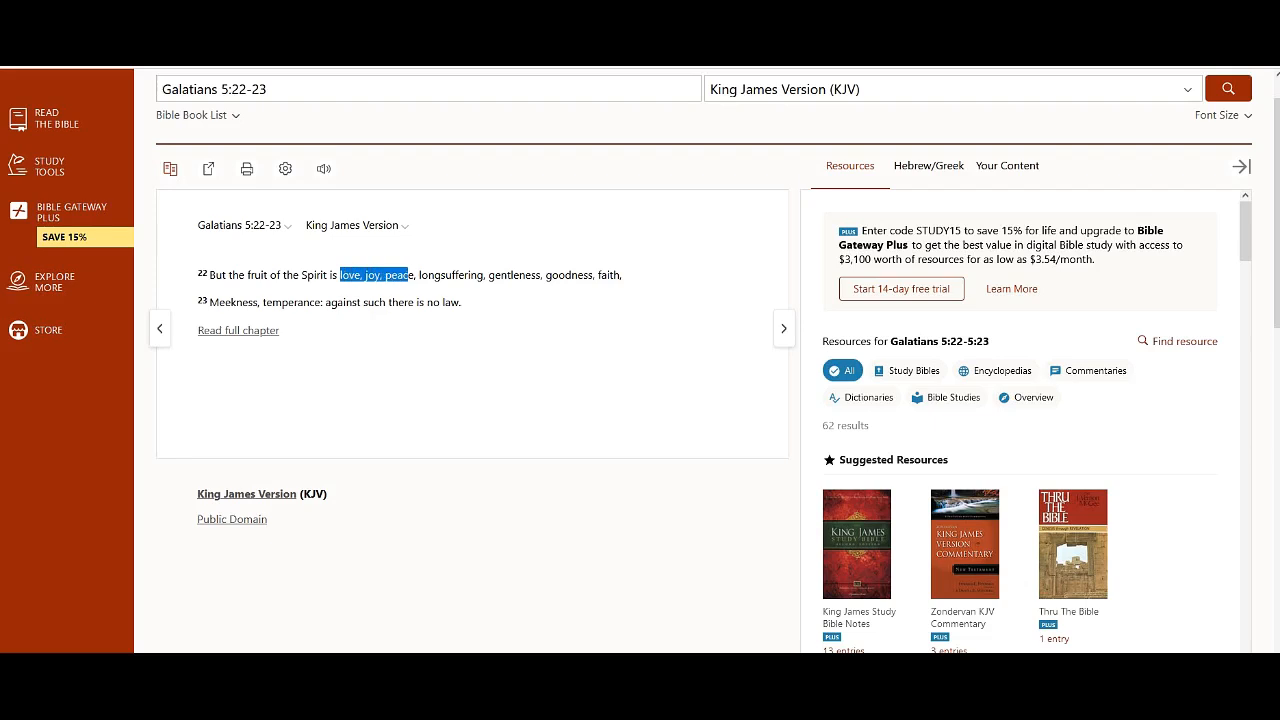